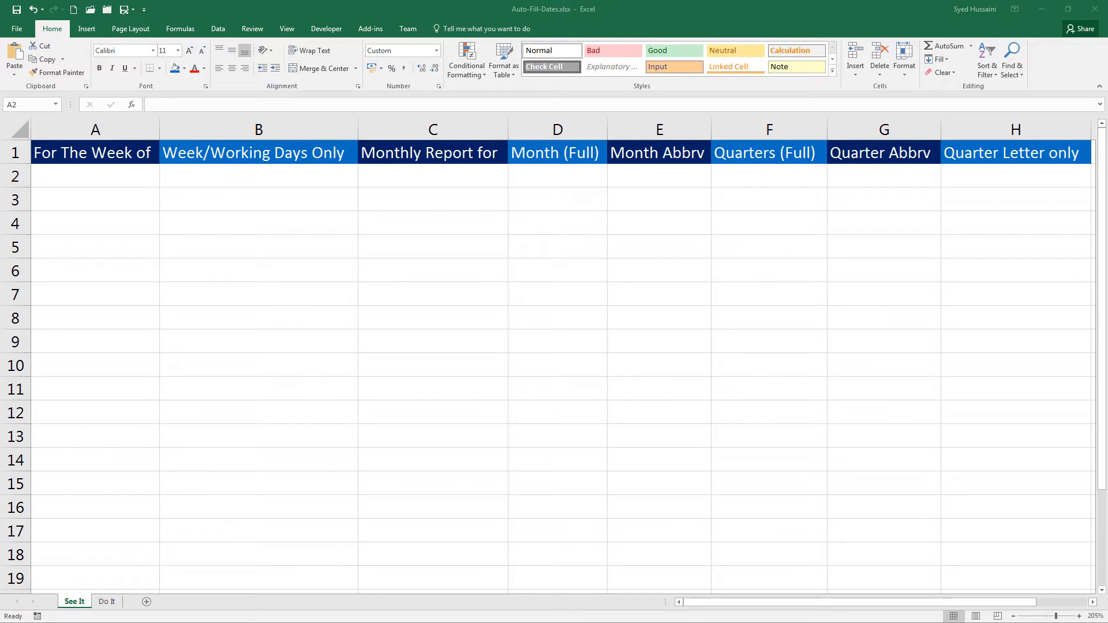
Enter 4 Dec 2017 and 11 Dec in A2:A3 and extend the weekly dates down column A
left_click(96, 176)
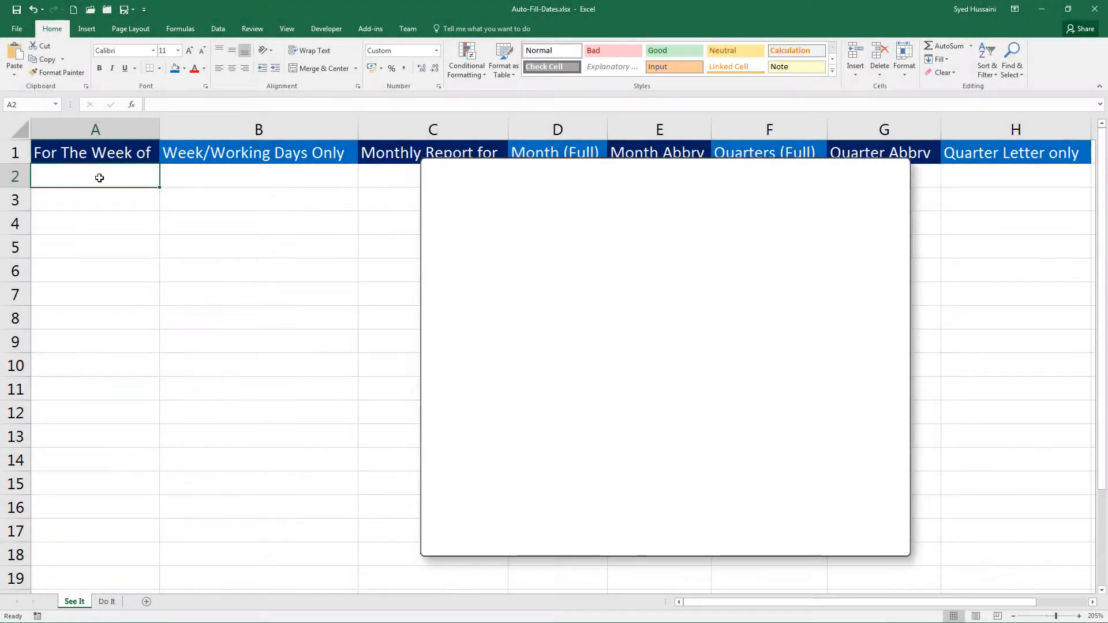
type("4 Dec")
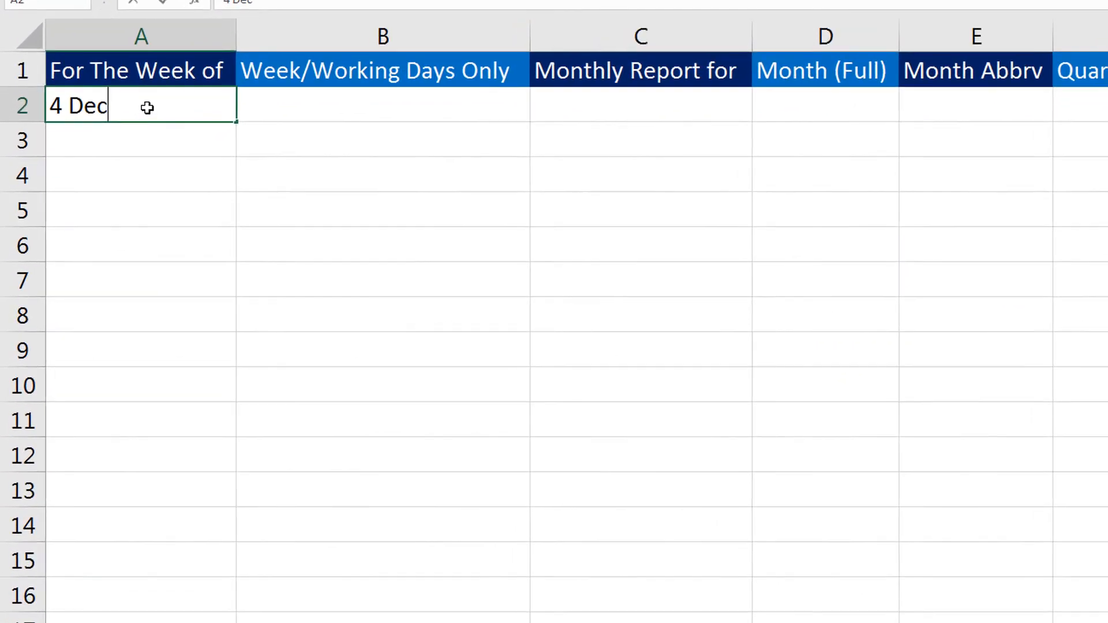
type("2017")
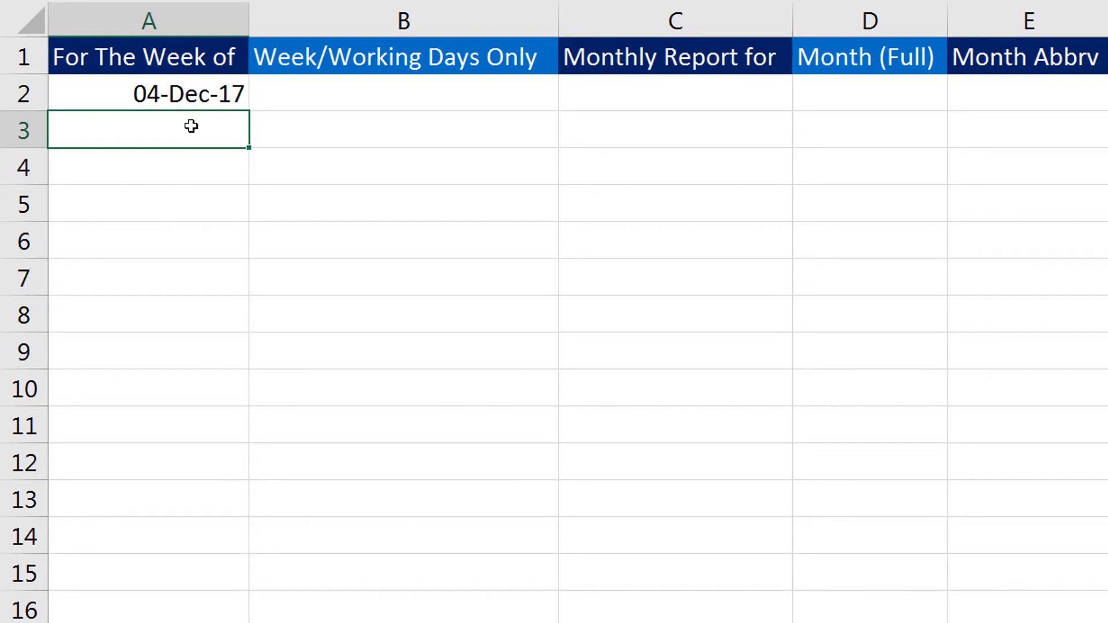
type("11 De")
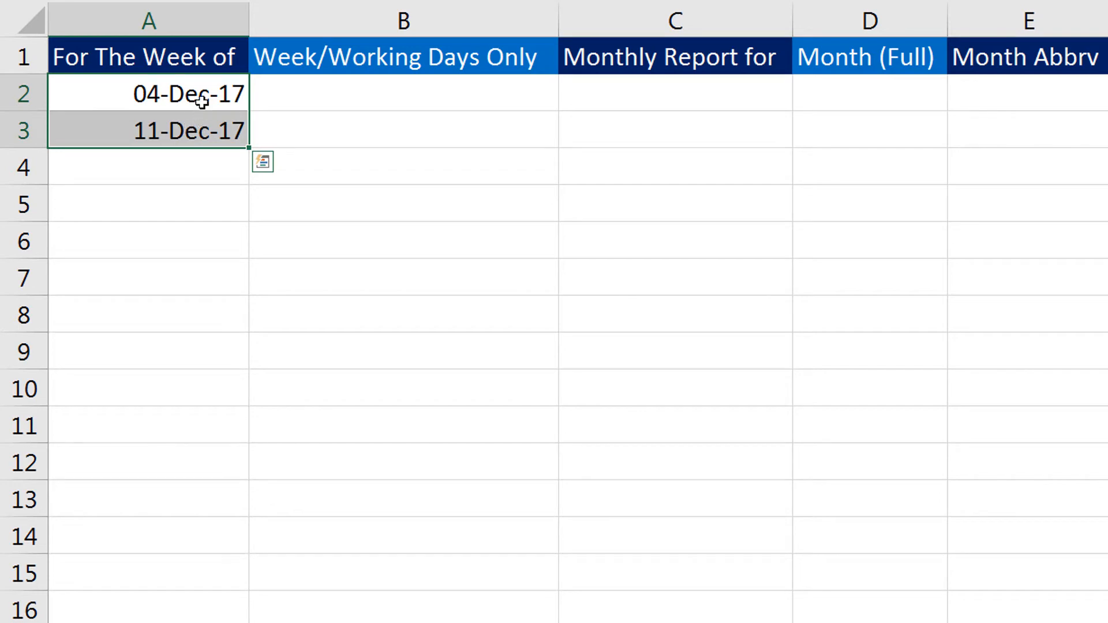
left_click(149, 130)
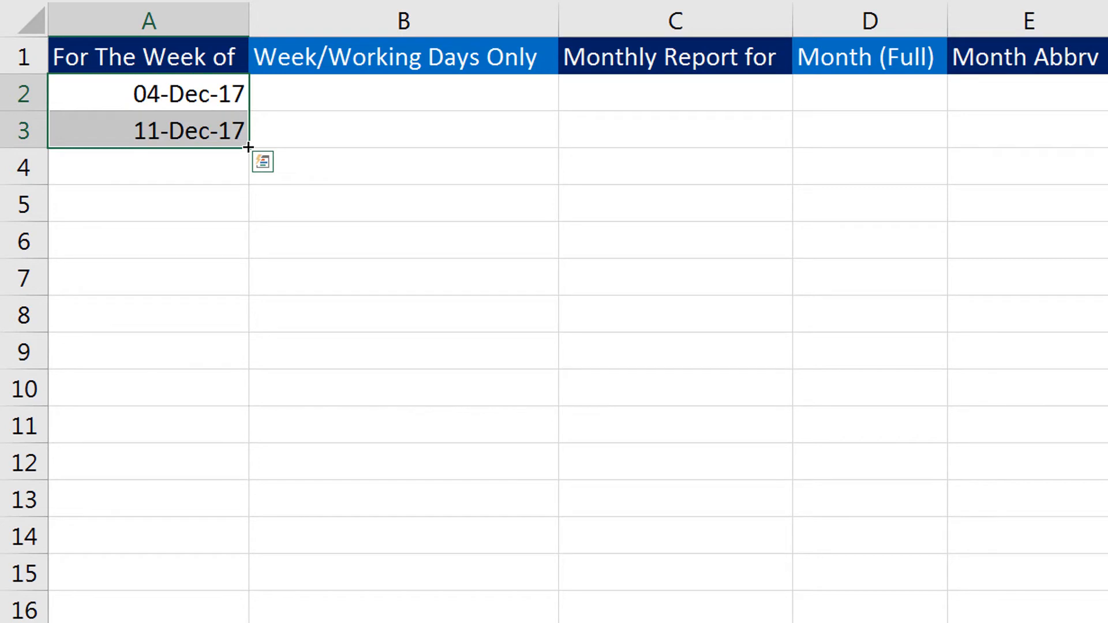
left_click_drag(247, 147, 227, 588)
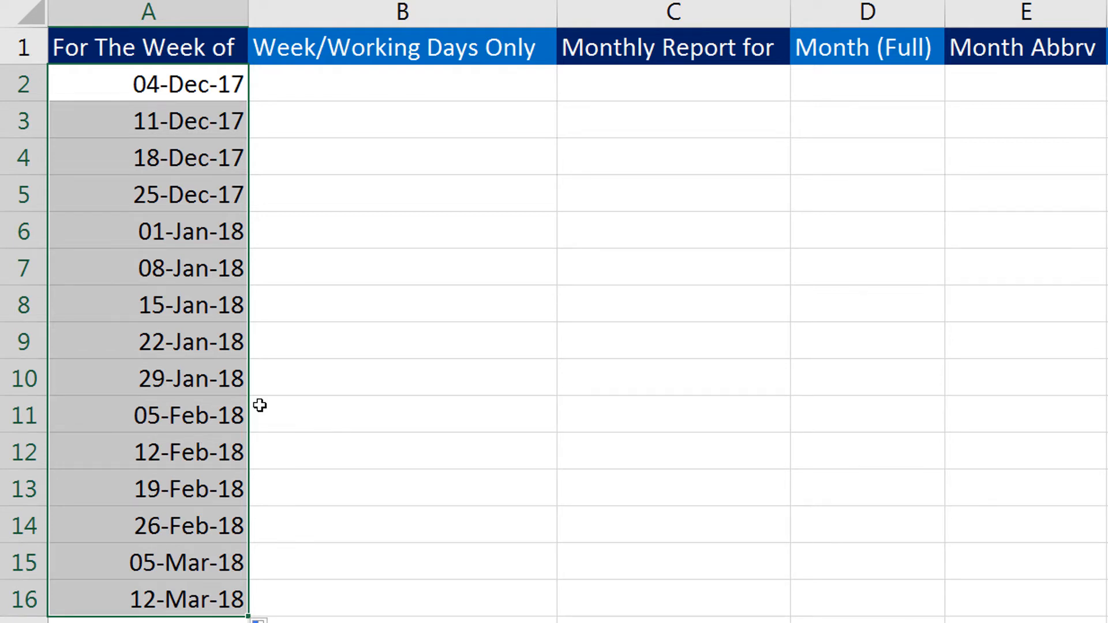
Deselect the filled weekly dates and move to B2 under Week/Working Days Only
left_click(149, 194)
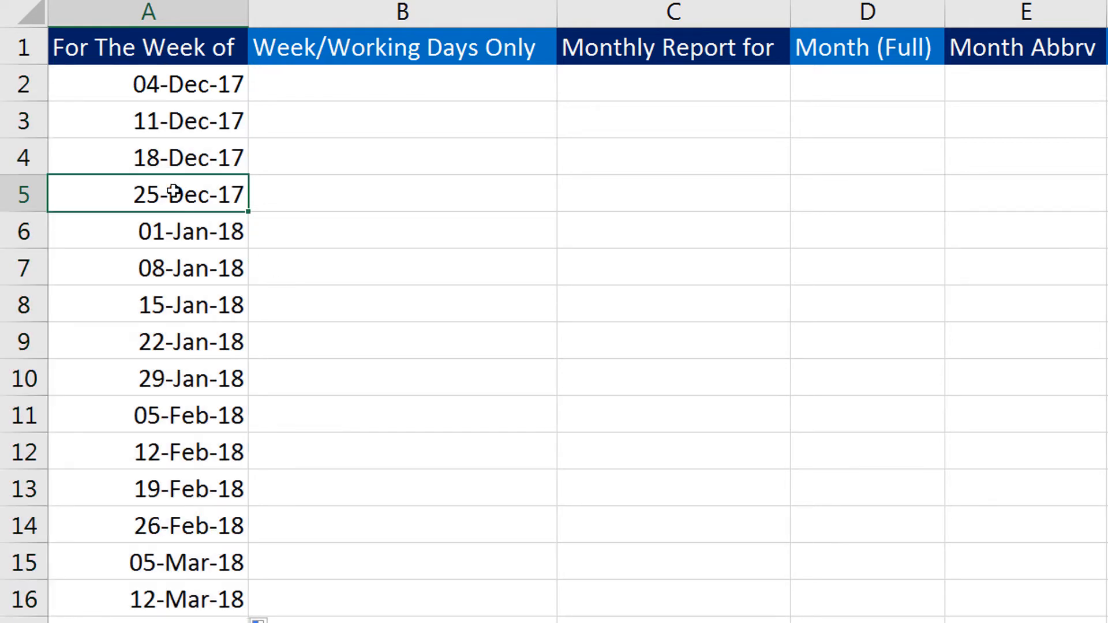
left_click(147, 341)
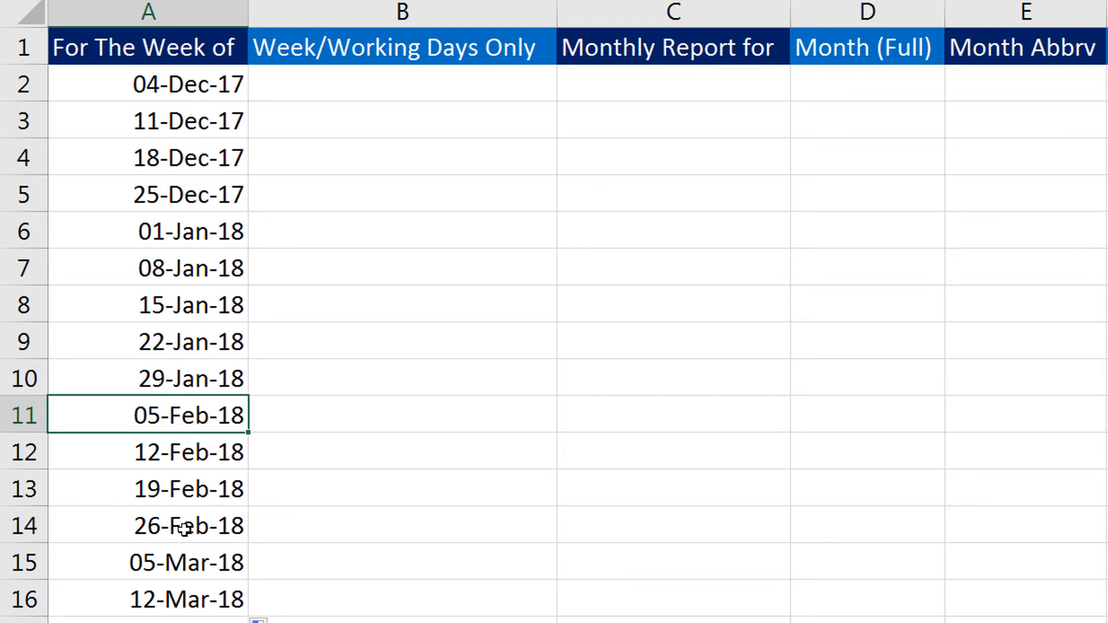
left_click(400, 84)
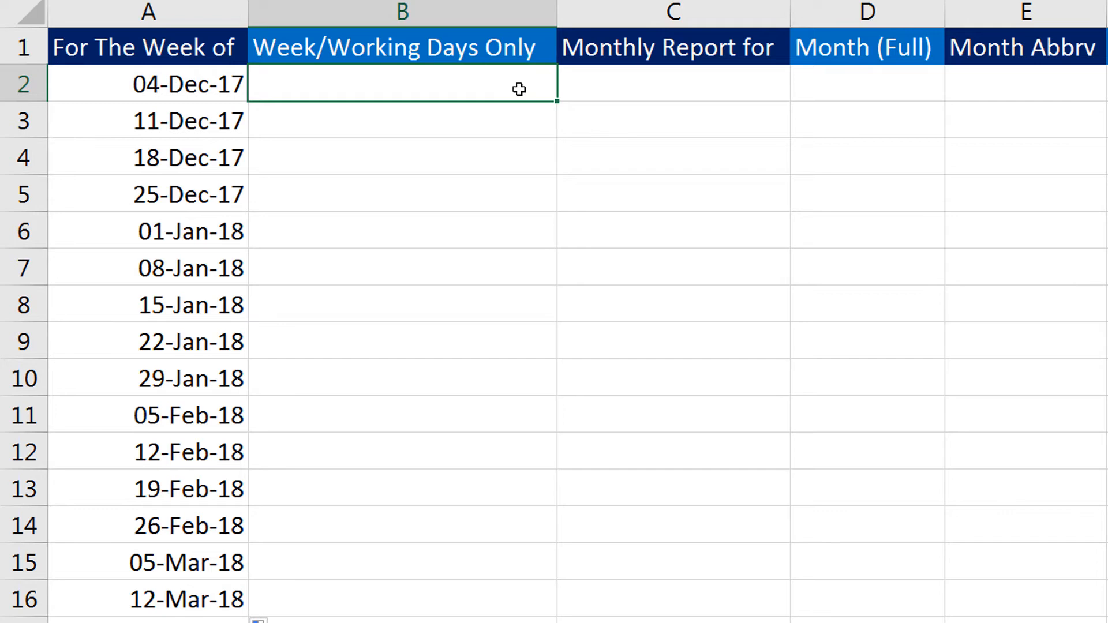
Enter 4 Dec 2017 in B2 and fill down to row 16 using Fill Weekdays
type("4 D")
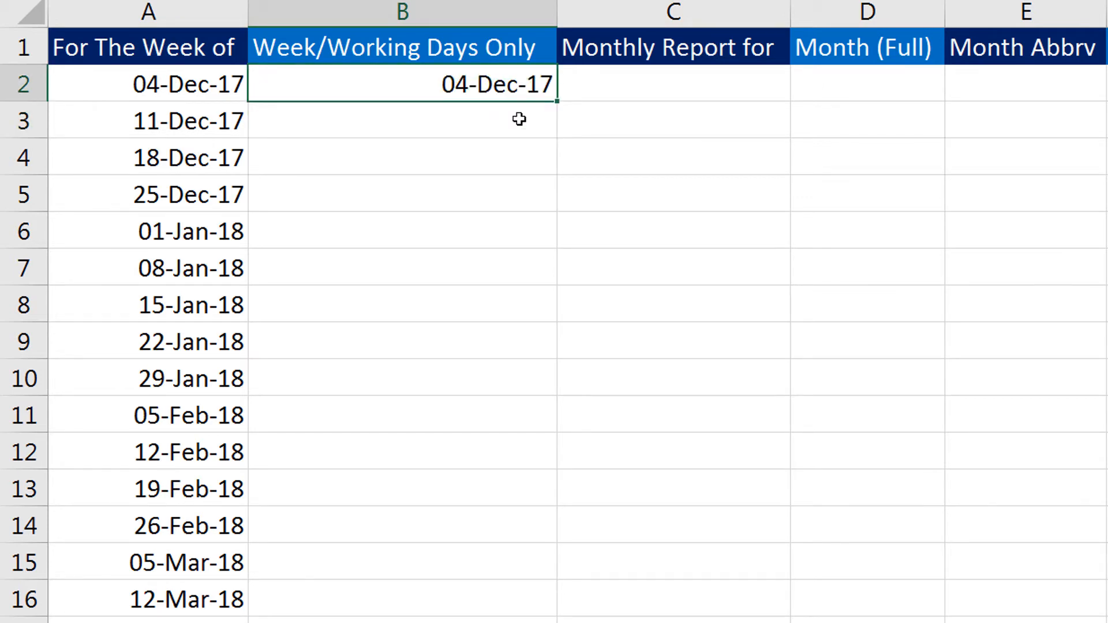
mouse_move(559, 103)
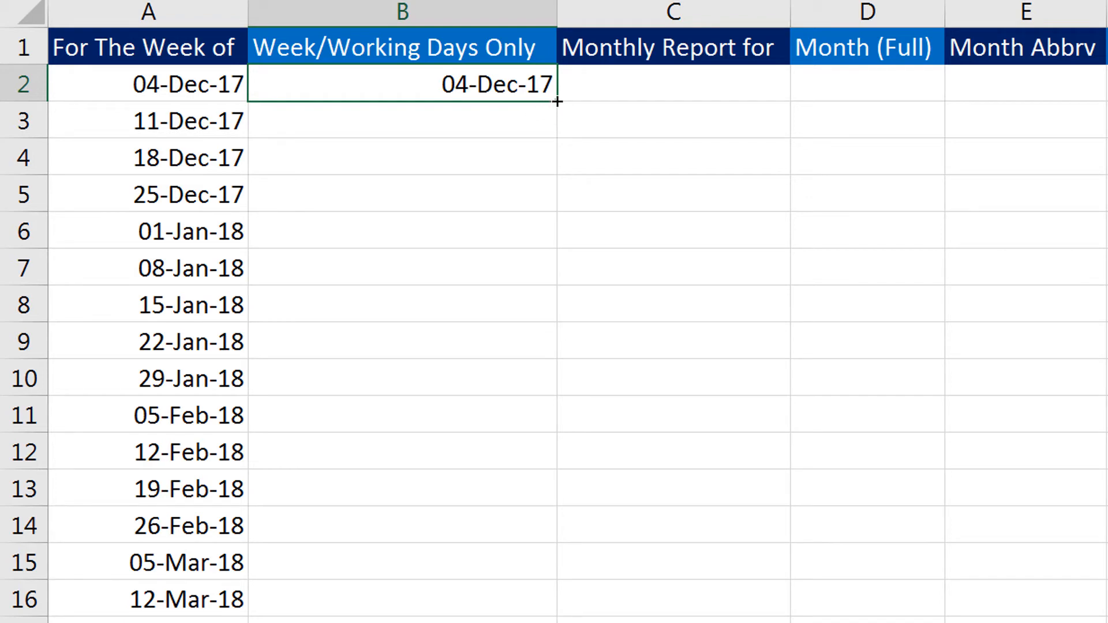
left_click_drag(558, 99, 533, 502)
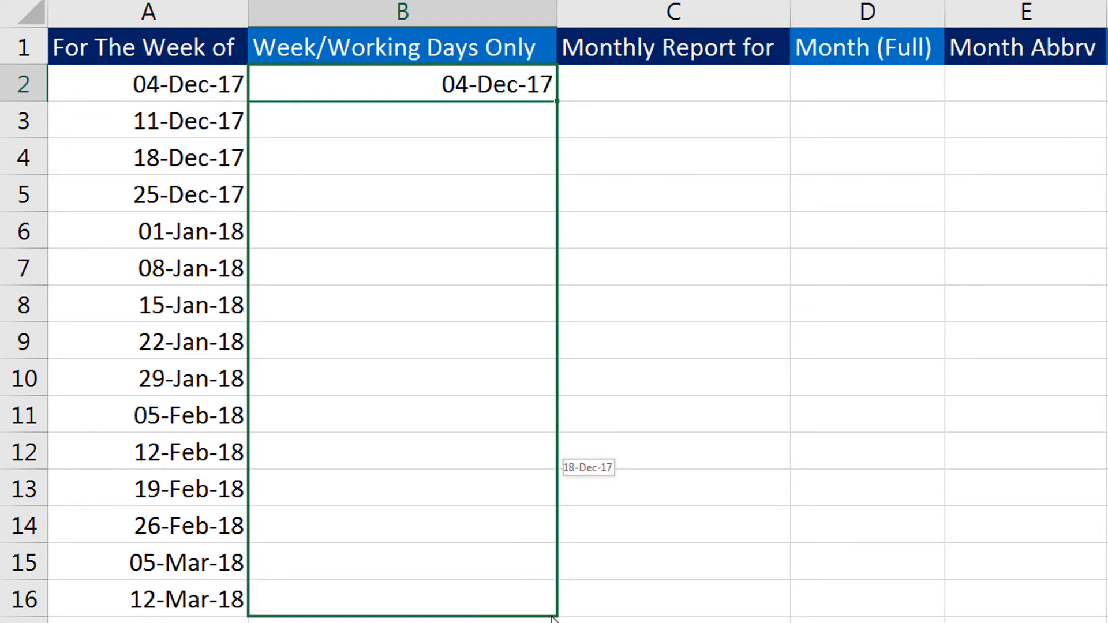
left_click(556, 619)
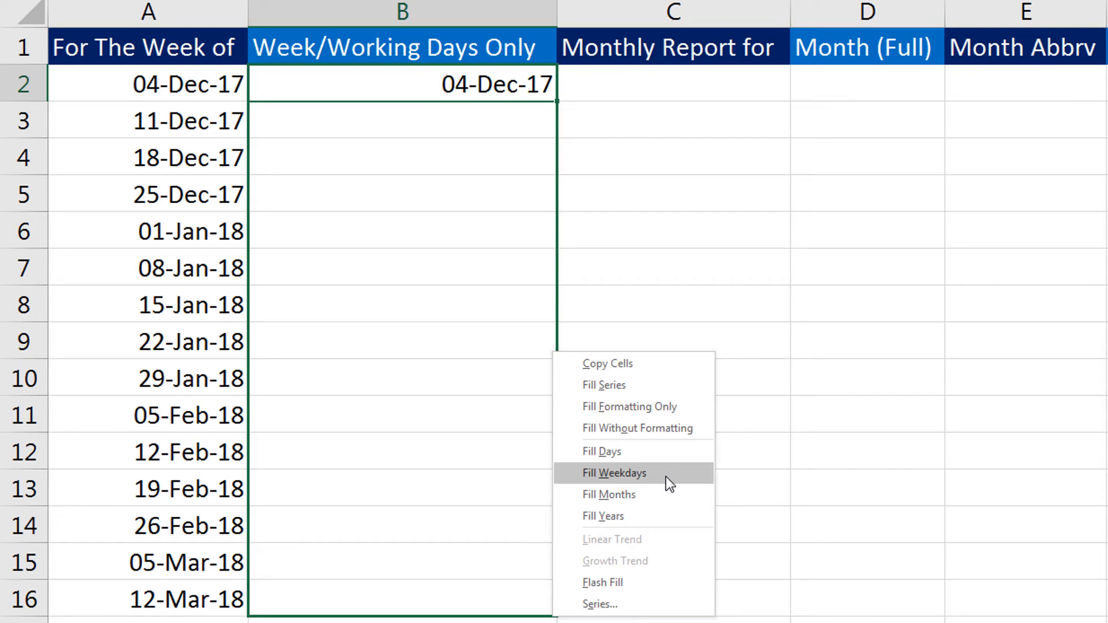
left_click(614, 473)
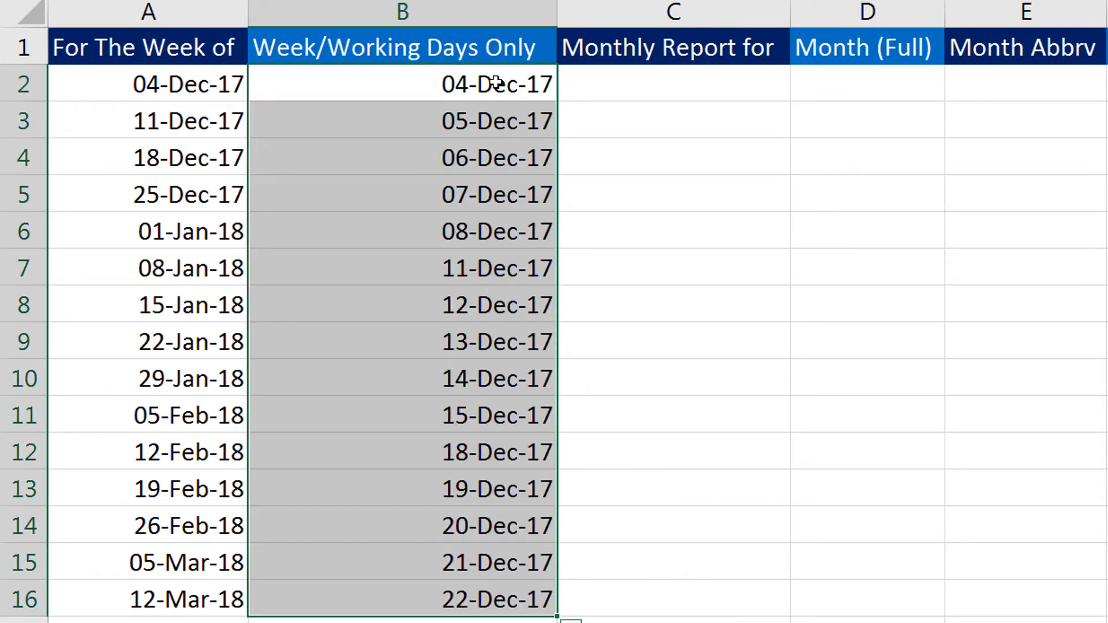
mouse_move(466, 145)
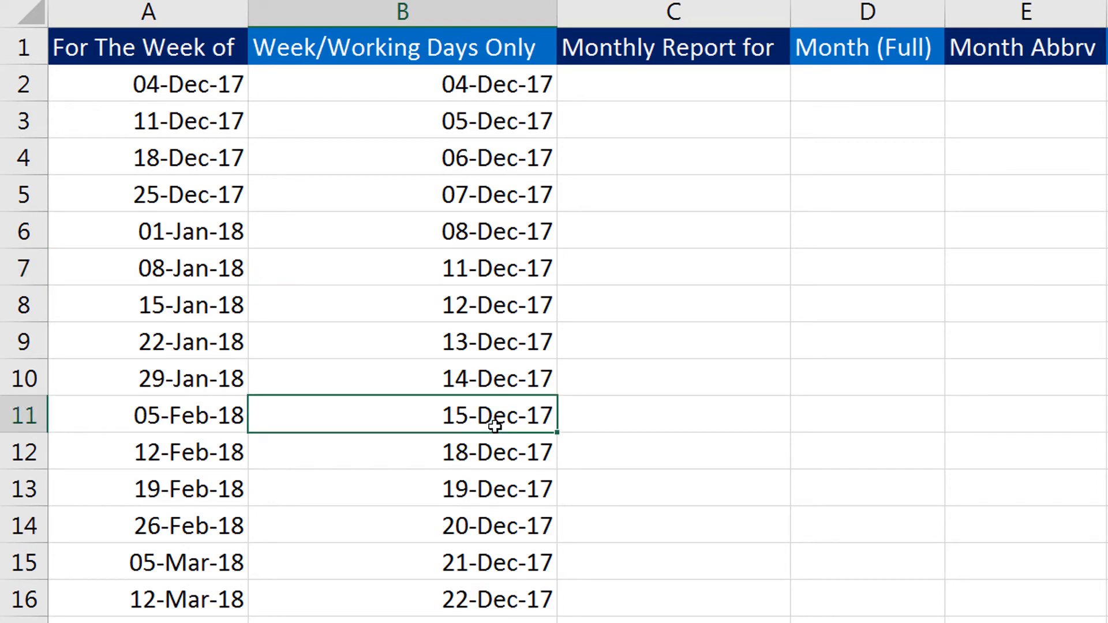
mouse_move(498, 436)
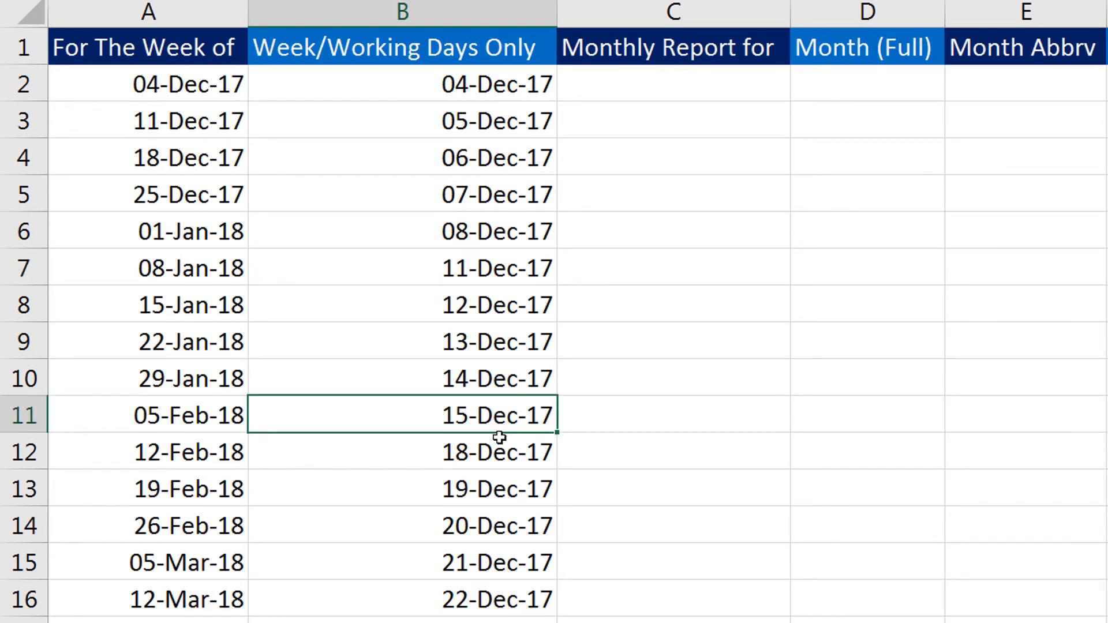
Deselect the weekday dates and move to C2 under Monthly Report for
left_click(402, 452)
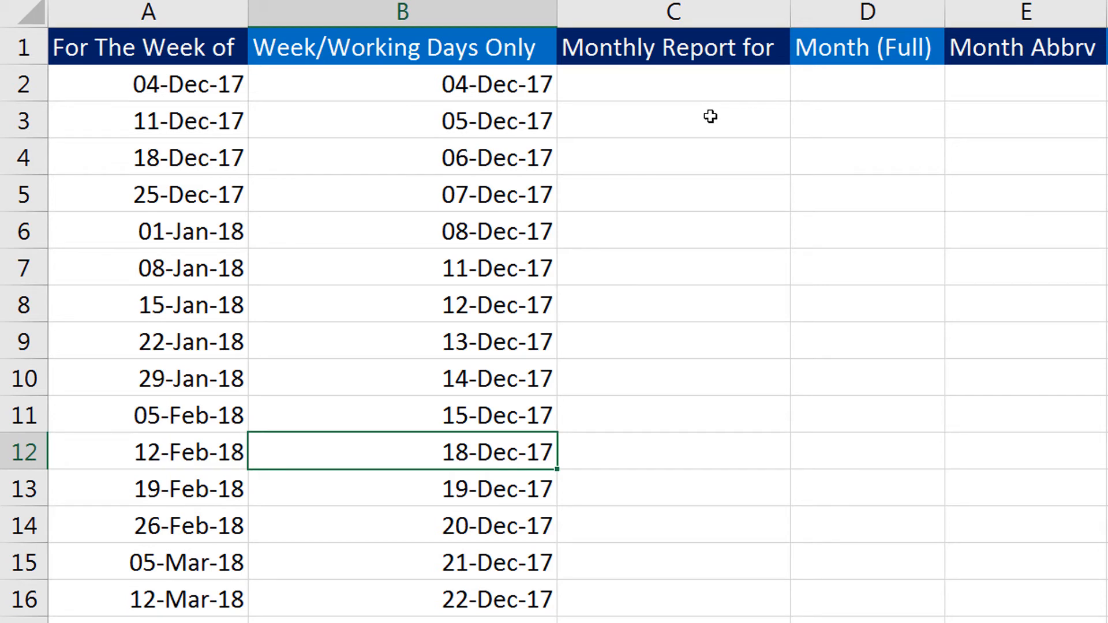
left_click(671, 84)
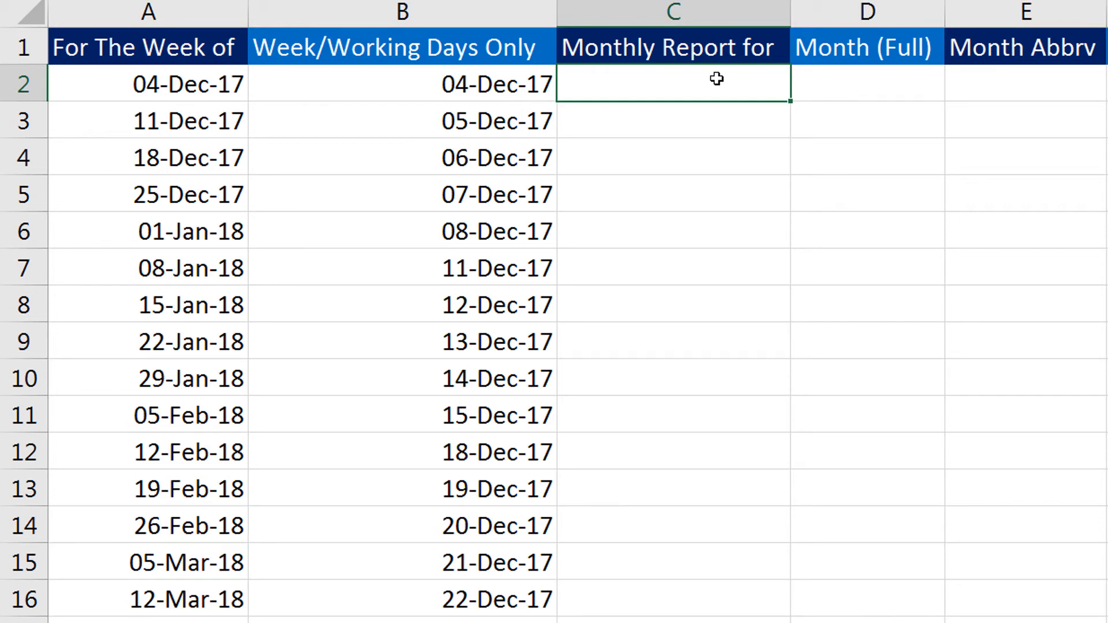
Enter 11 Dec 2017 in C2 and fill a month-by-month date series down to 11-Feb-19
type("11")
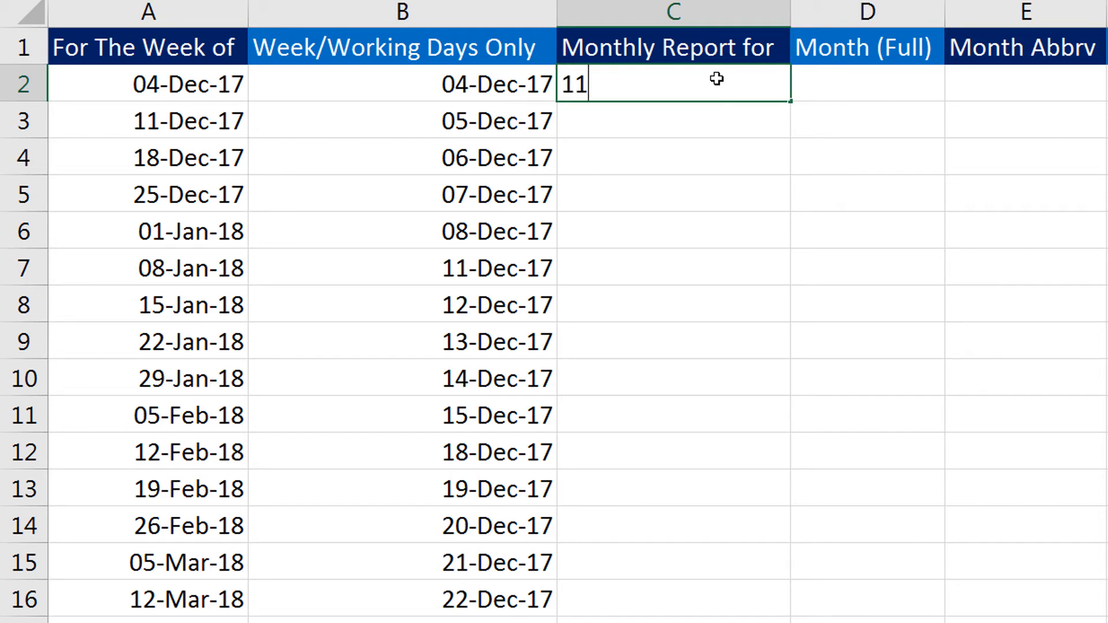
type("Dec 2")
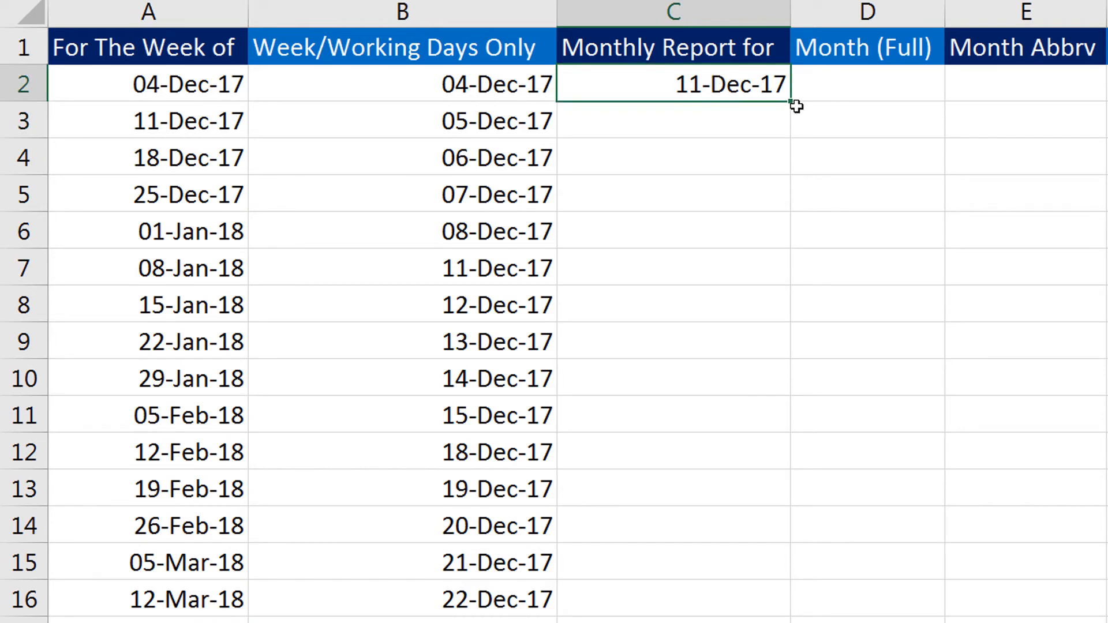
mouse_move(788, 108)
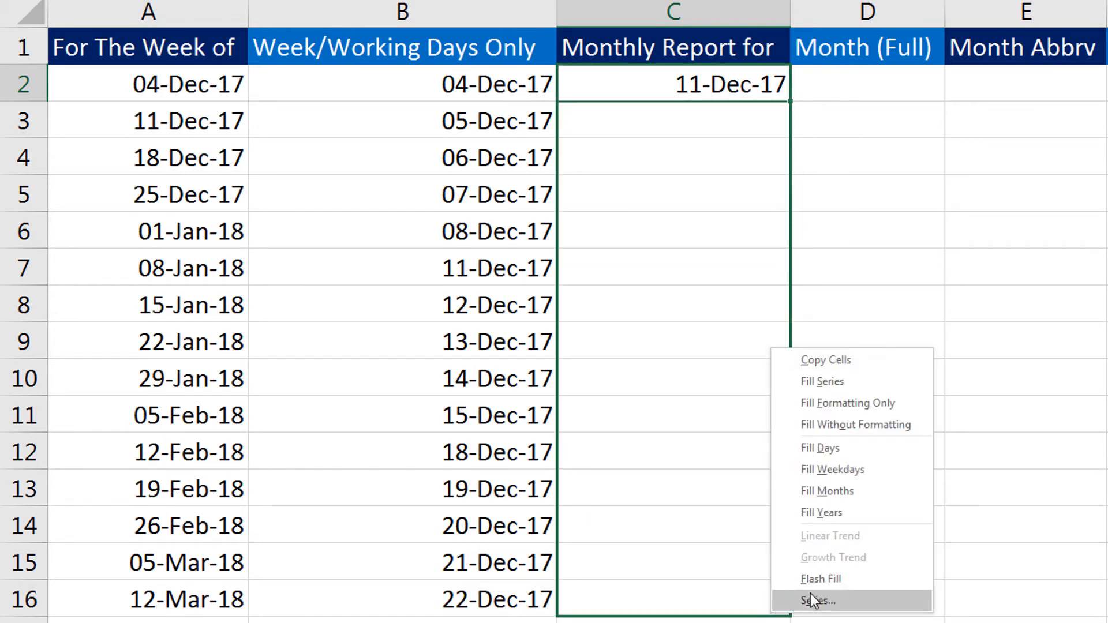
left_click(826, 491)
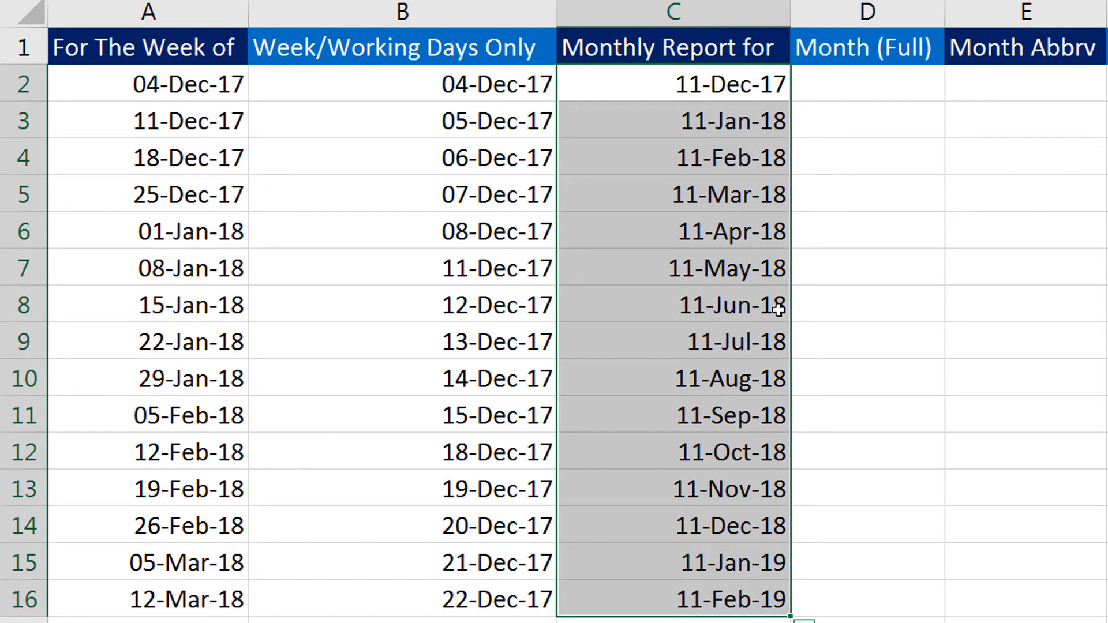
left_click(866, 84)
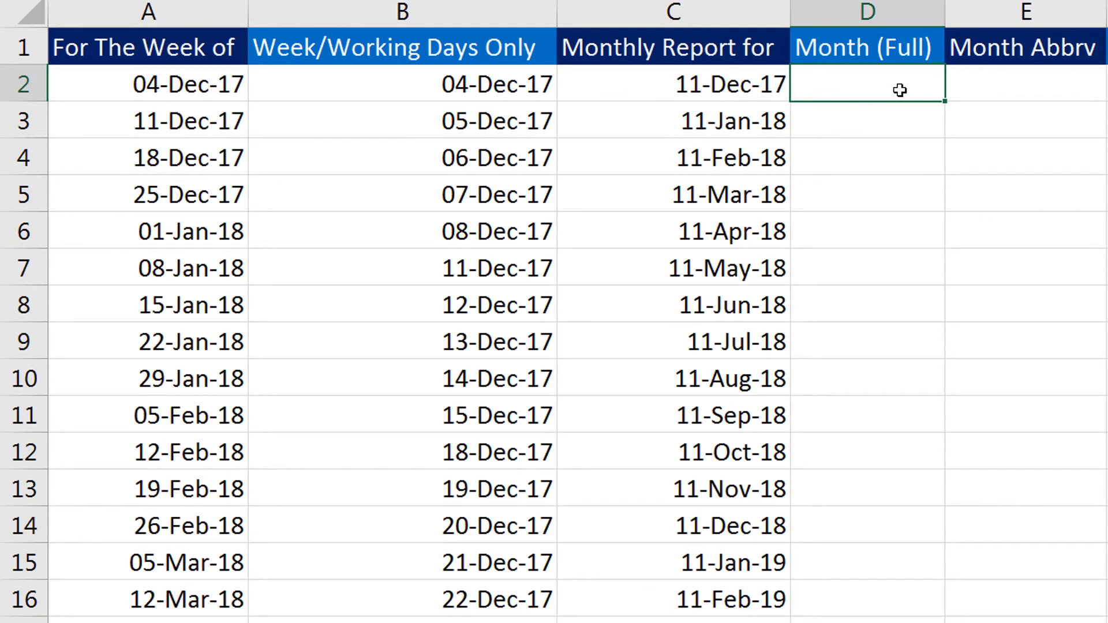
Enter January in D2 and fill month names down to D16, wrapping after December
type("Januar")
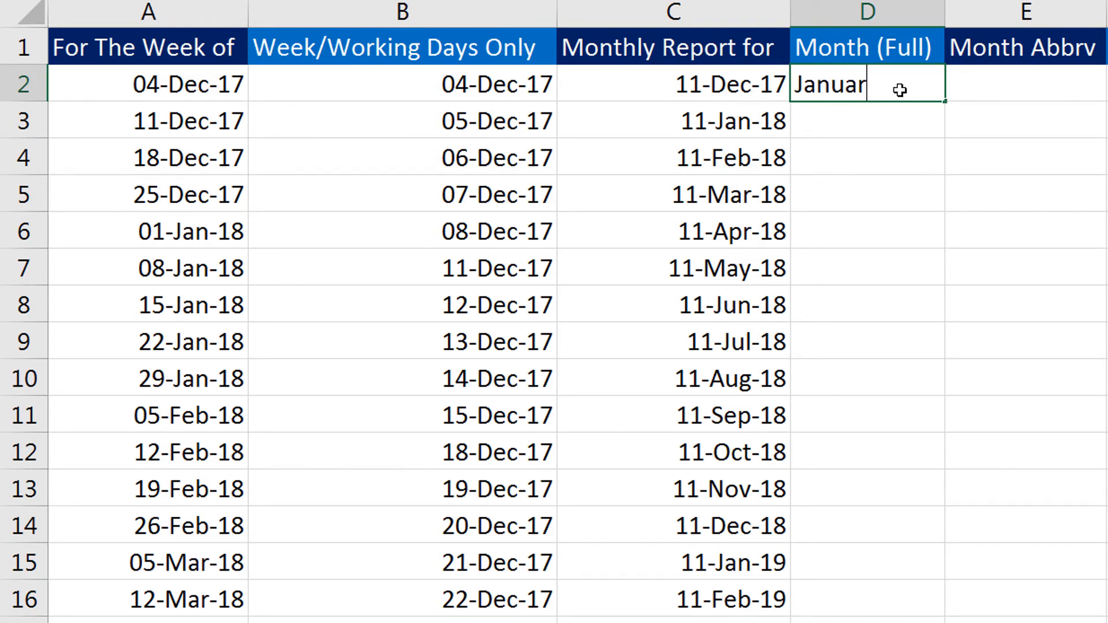
type("y")
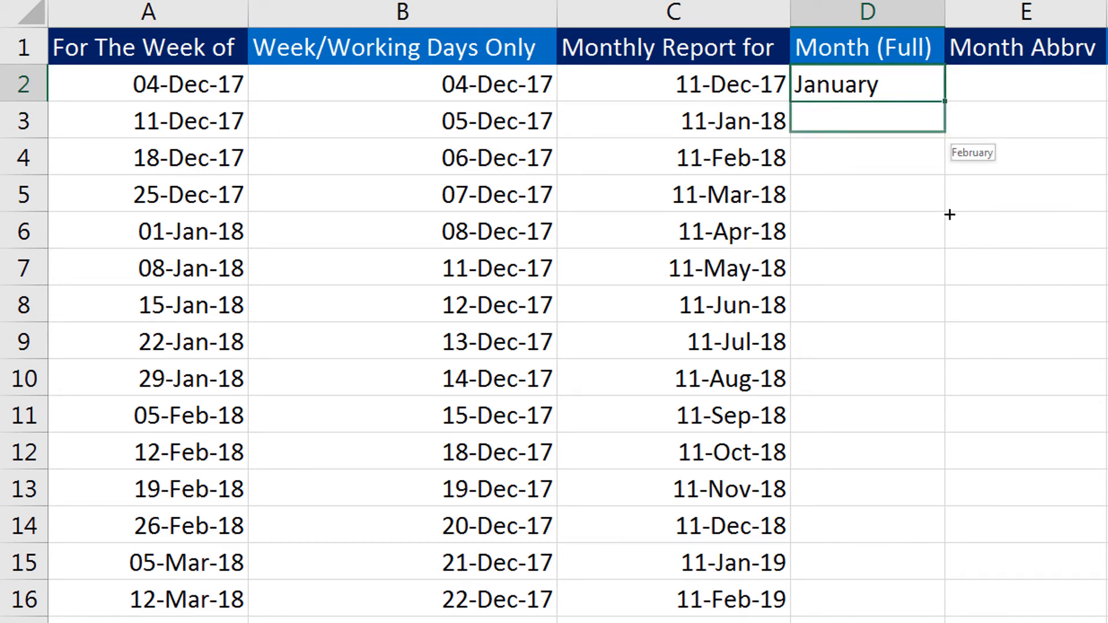
left_click_drag(938, 100, 938, 608)
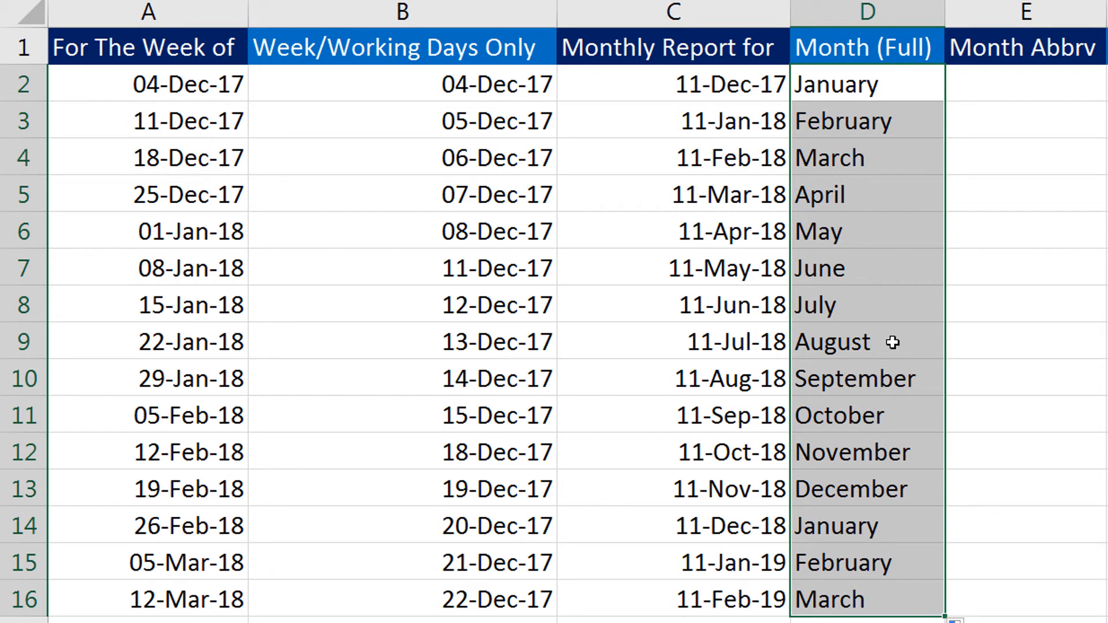
scroll("right", 3)
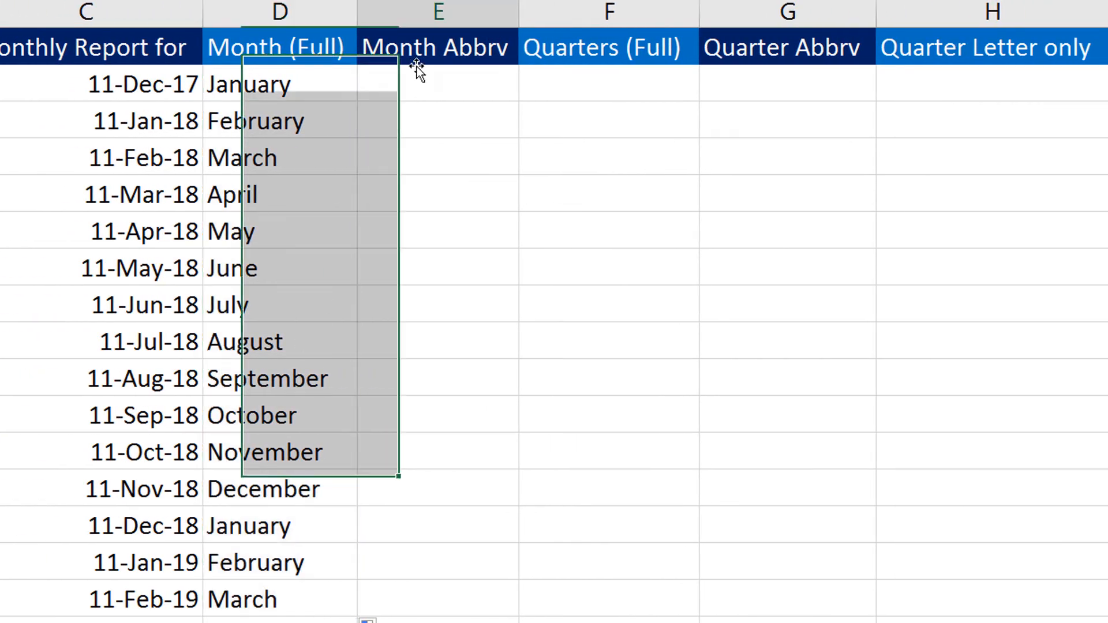
Enter Jan in E2, fill abbreviations to E16, then clear the first seven with Delete
type("J")
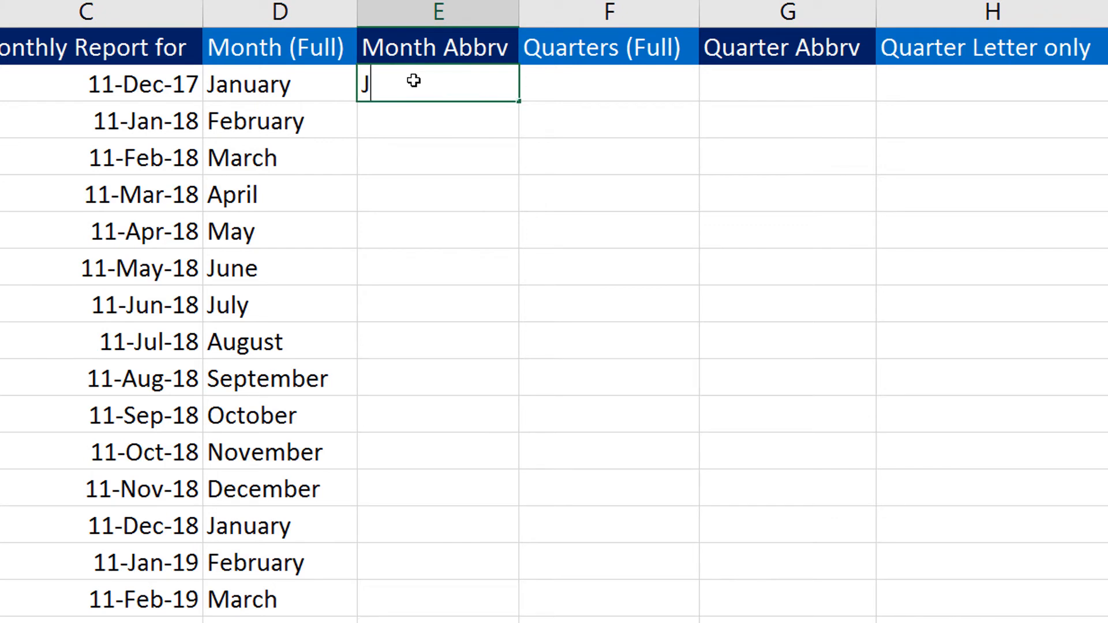
type("an")
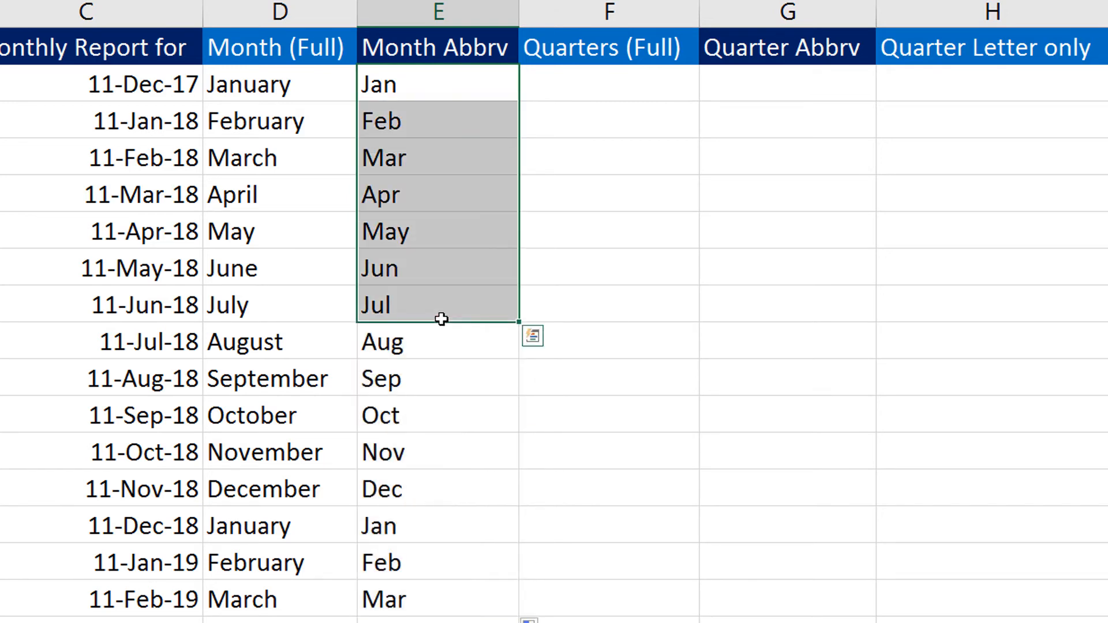
key("Delete")
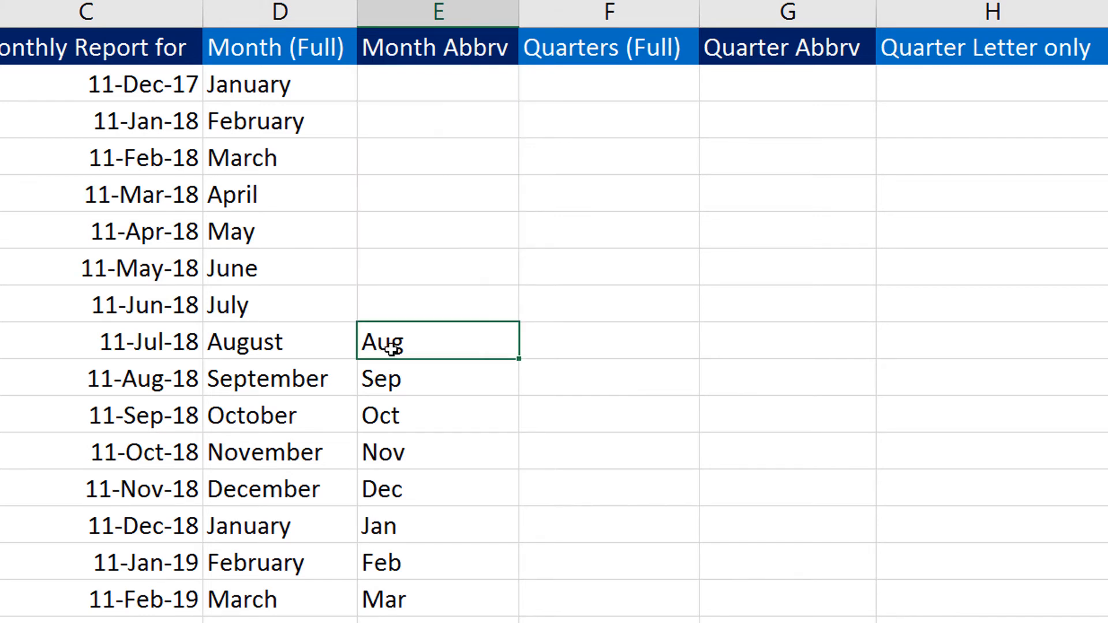
mouse_move(520, 369)
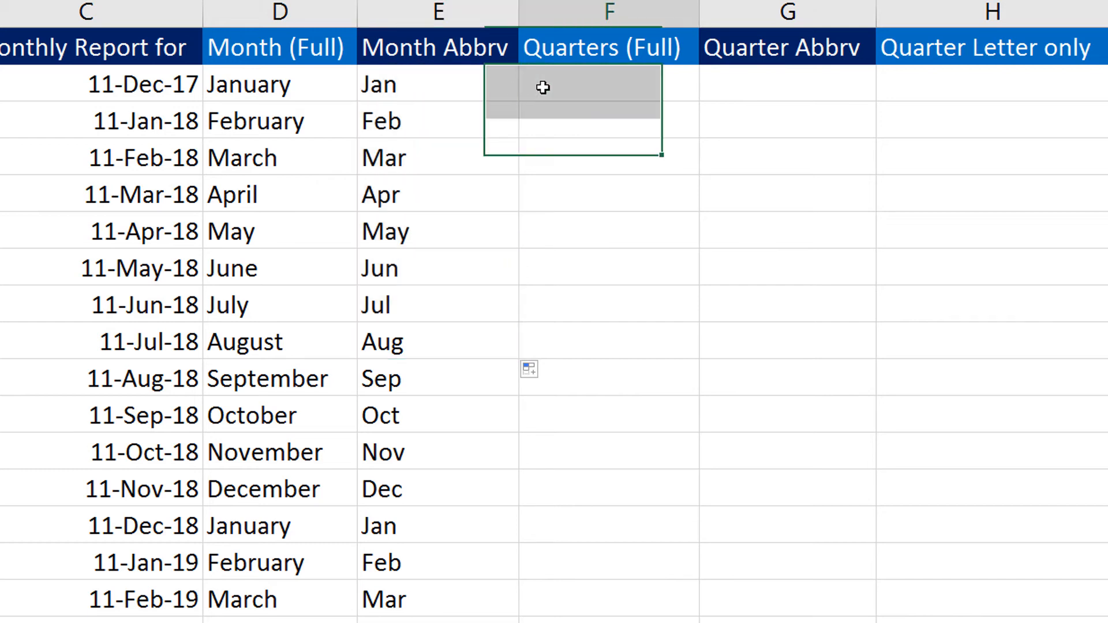
Enter Quarter 1 in F2 and fill Quarter 1 to Quarter 4 repeating down to F10
left_click(608, 83)
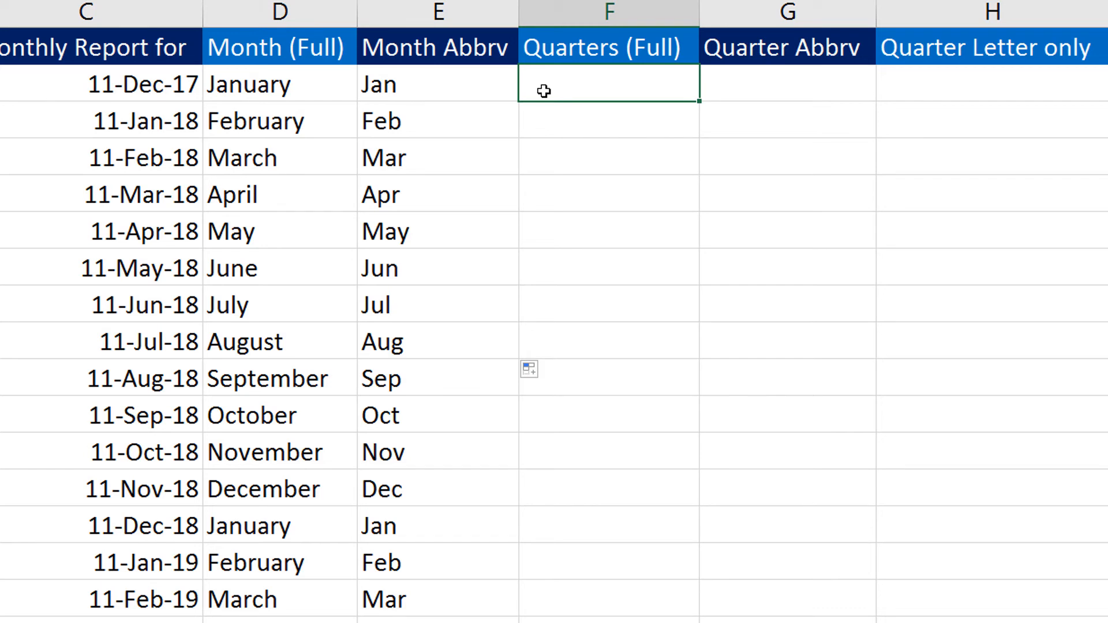
type("Quarter")
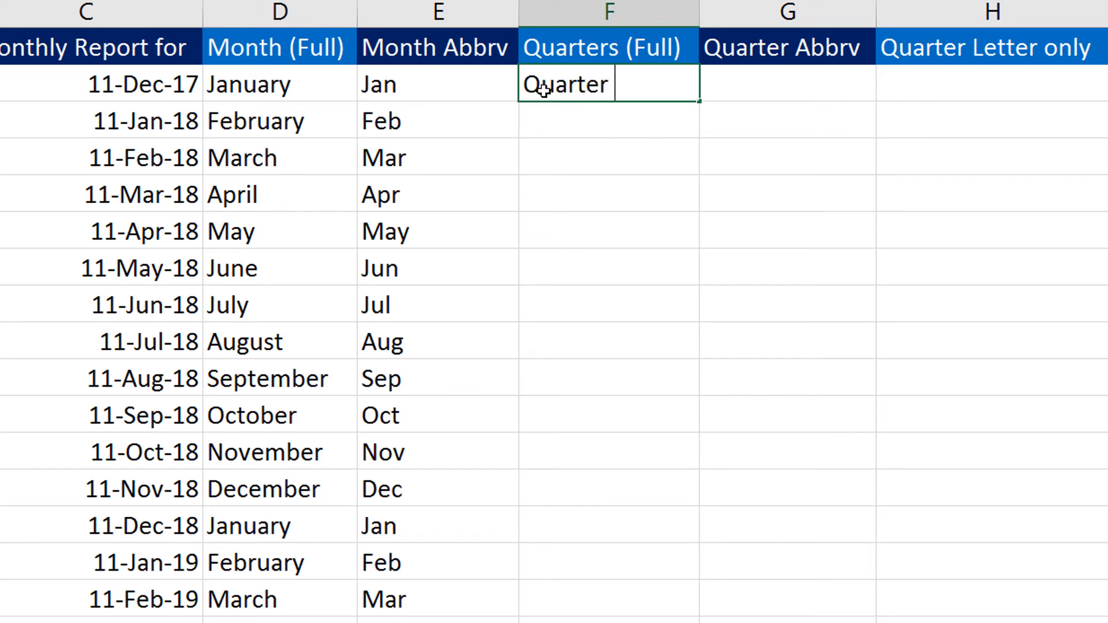
type("1")
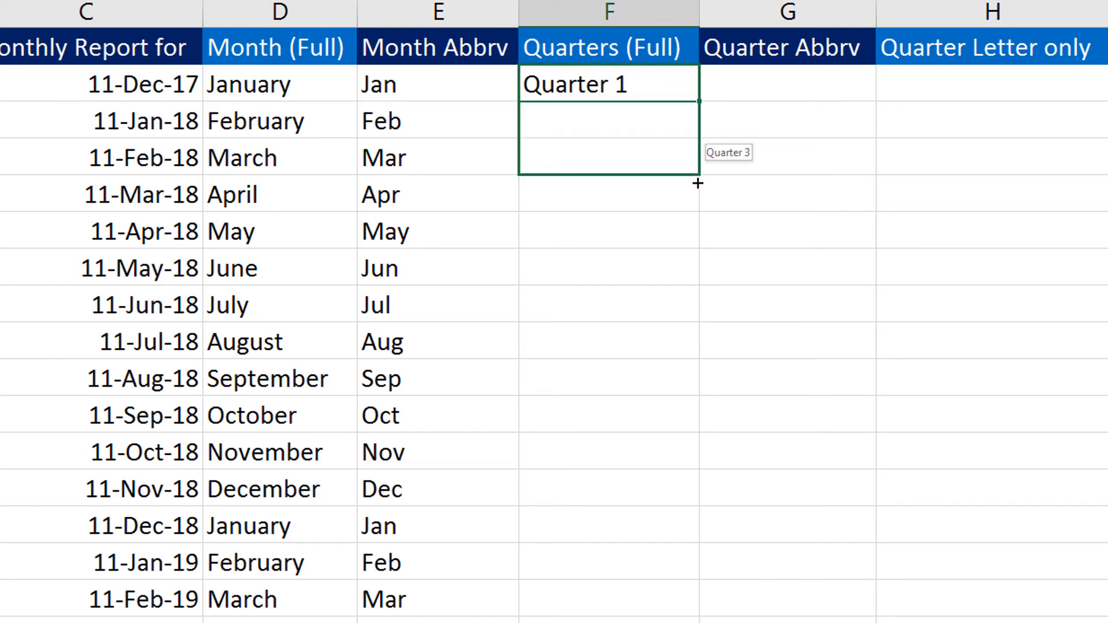
left_click_drag(696, 185, 696, 314)
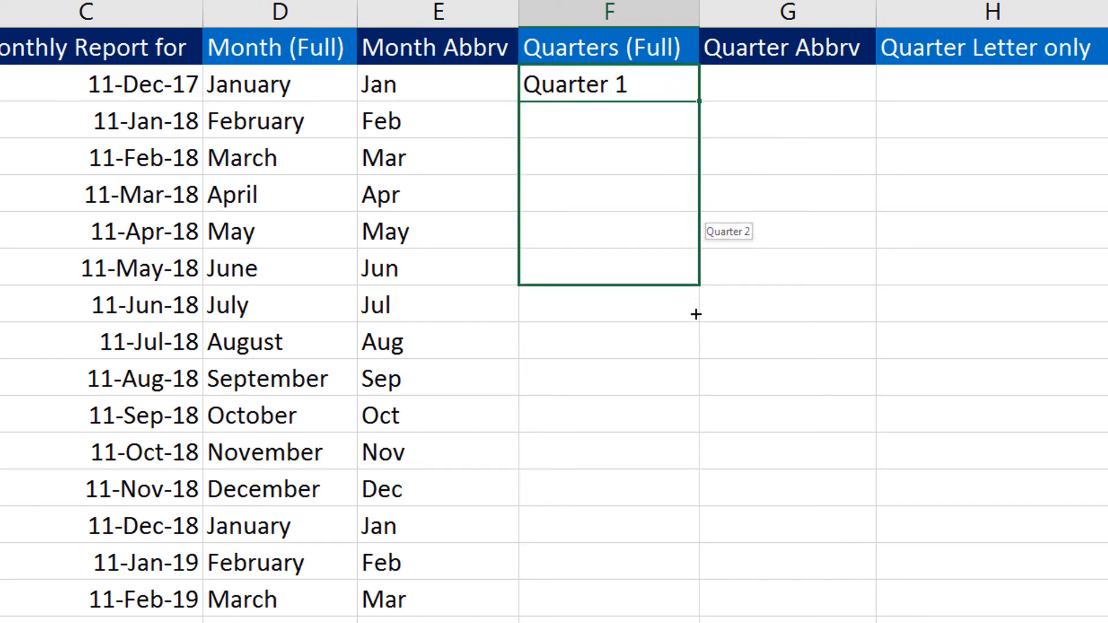
left_click_drag(694, 93, 693, 392)
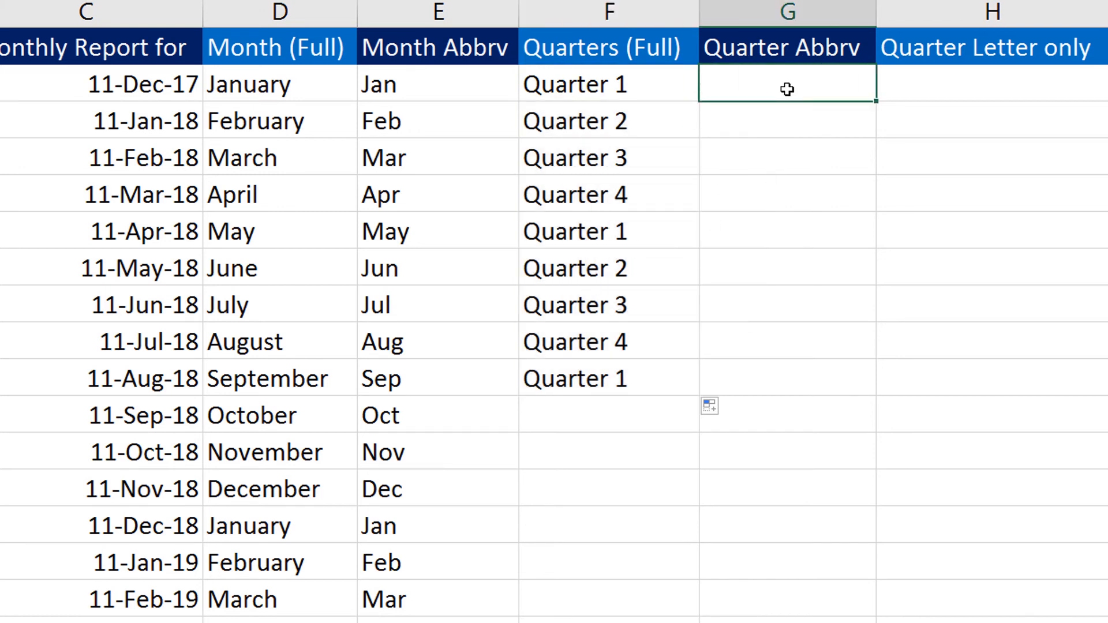
Enter Qtr 1 in G2 and Q1 in H2, filling each repeating series down to row 9
type("Qtr 1")
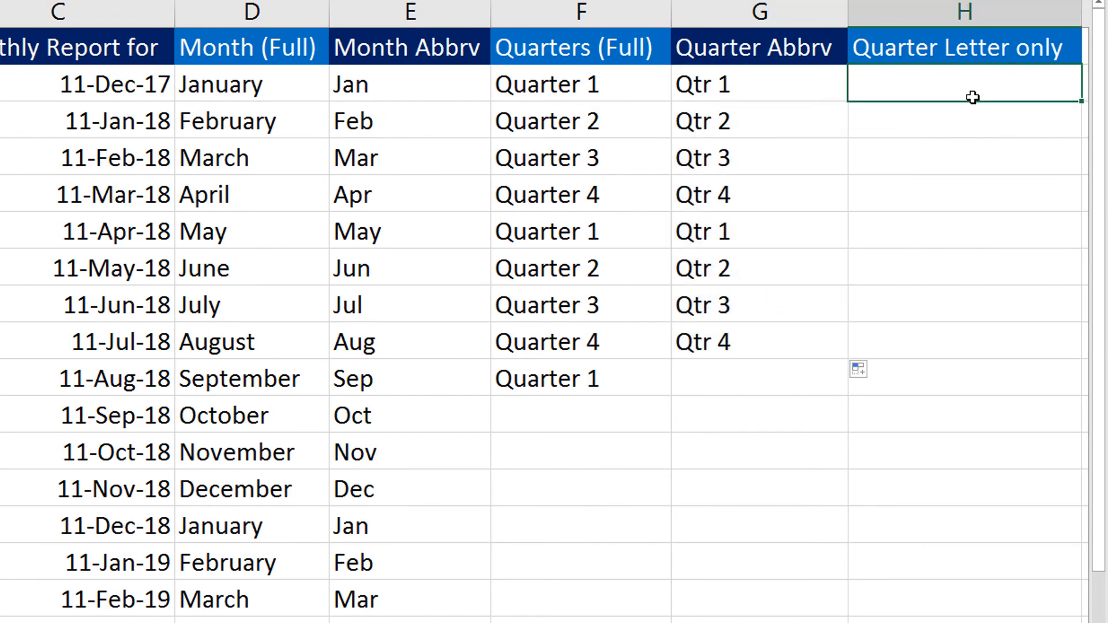
type("Q1")
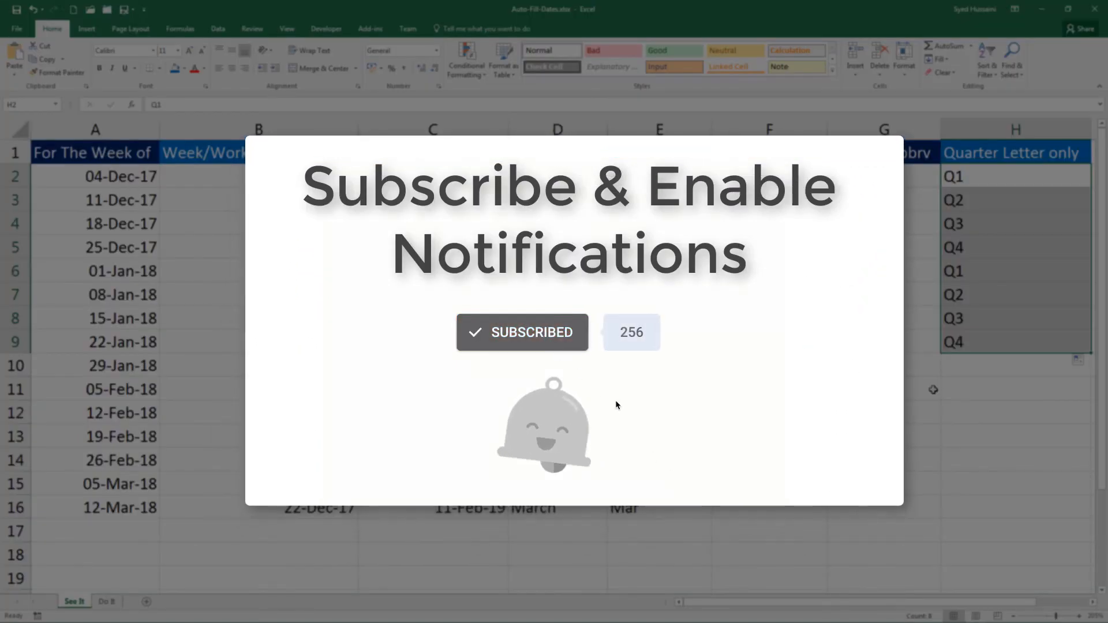
left_click(521, 333)
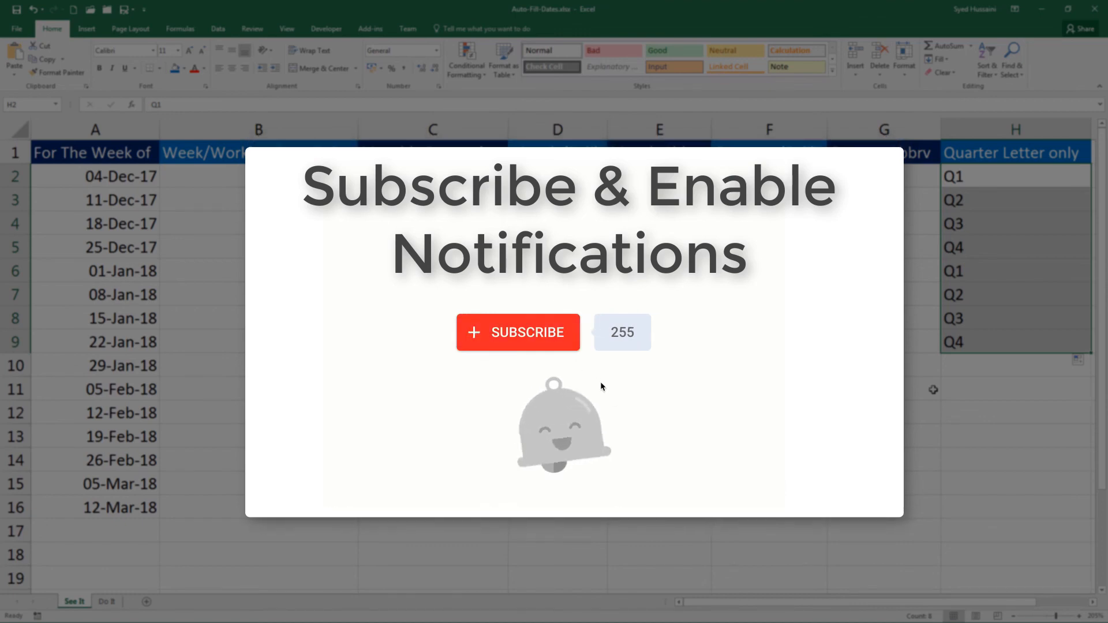
left_click(517, 332)
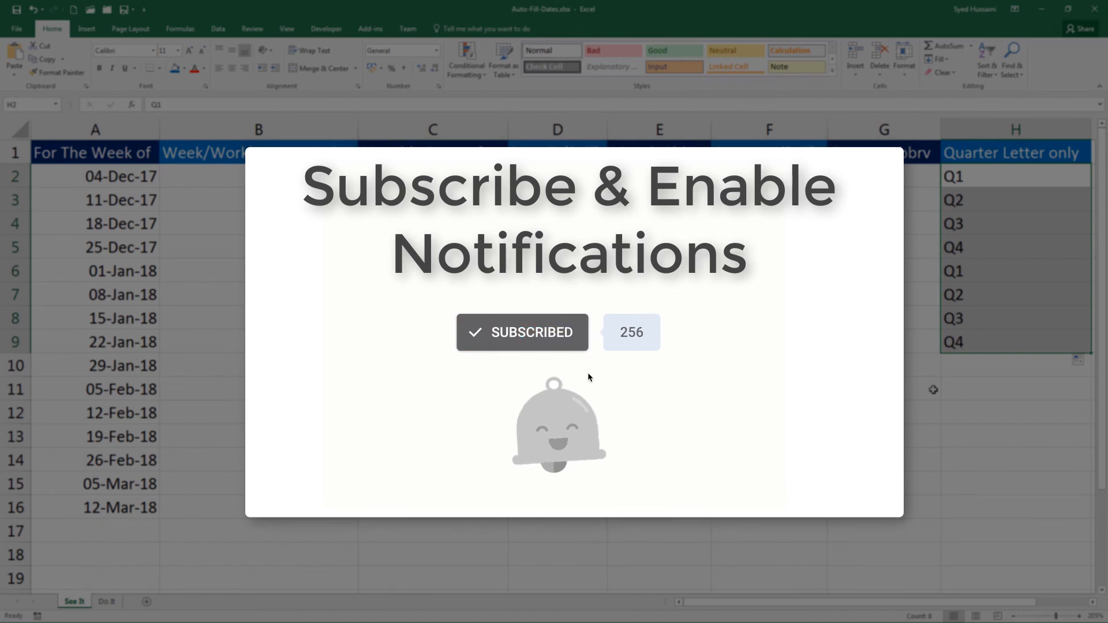
left_click(522, 332)
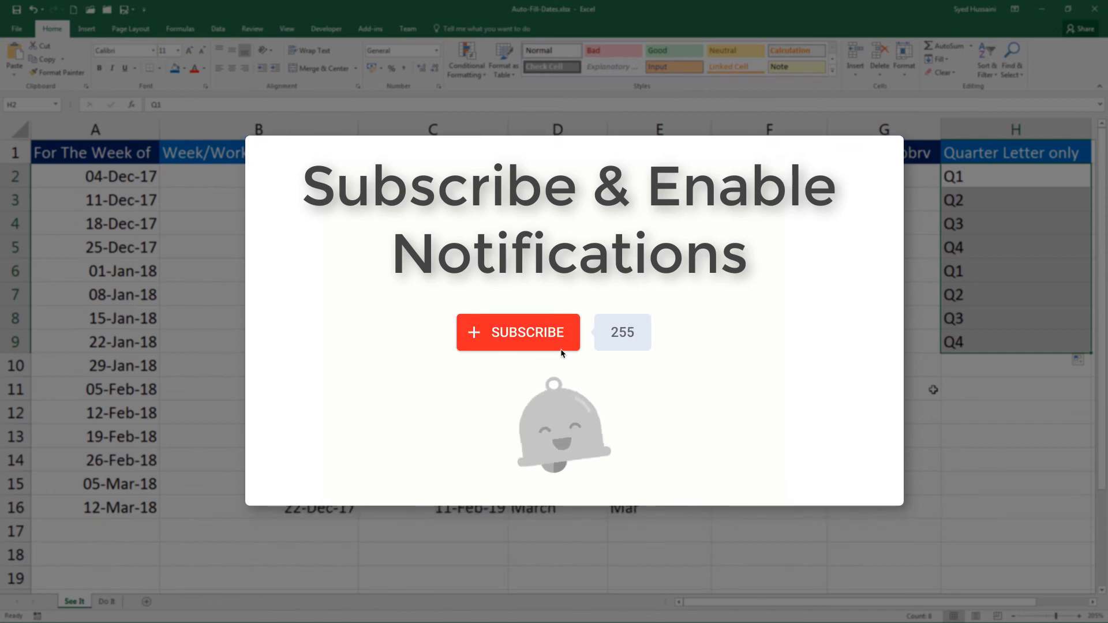